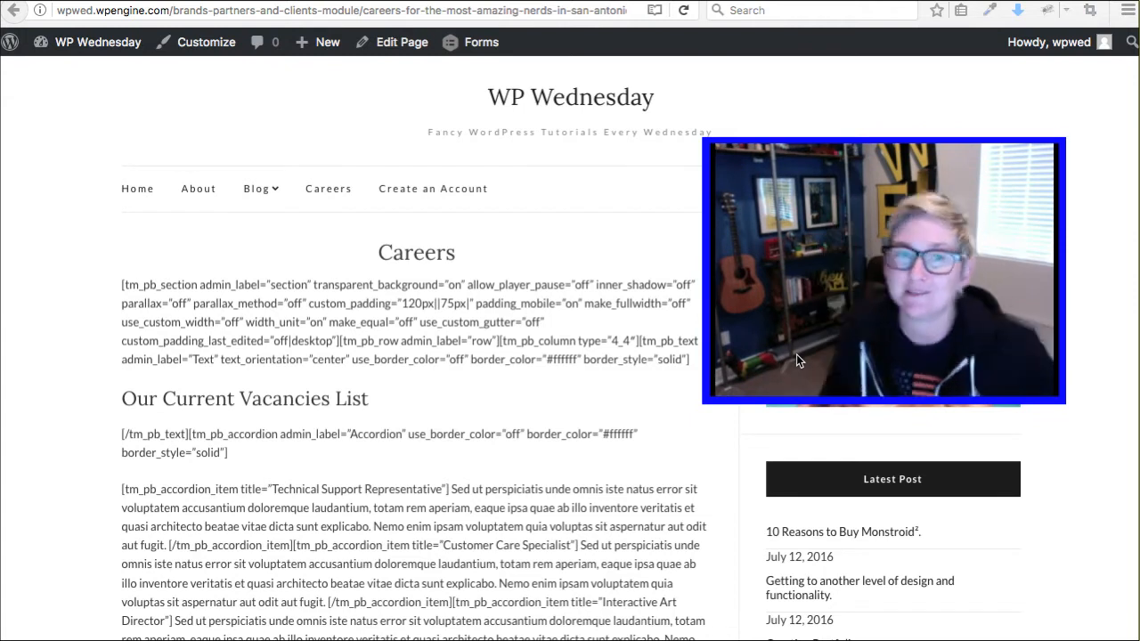
- Review the URL Shortener by MyThemeShop page on wordpress.org, scrolling through its description, version and ratings
left_click(178, 11)
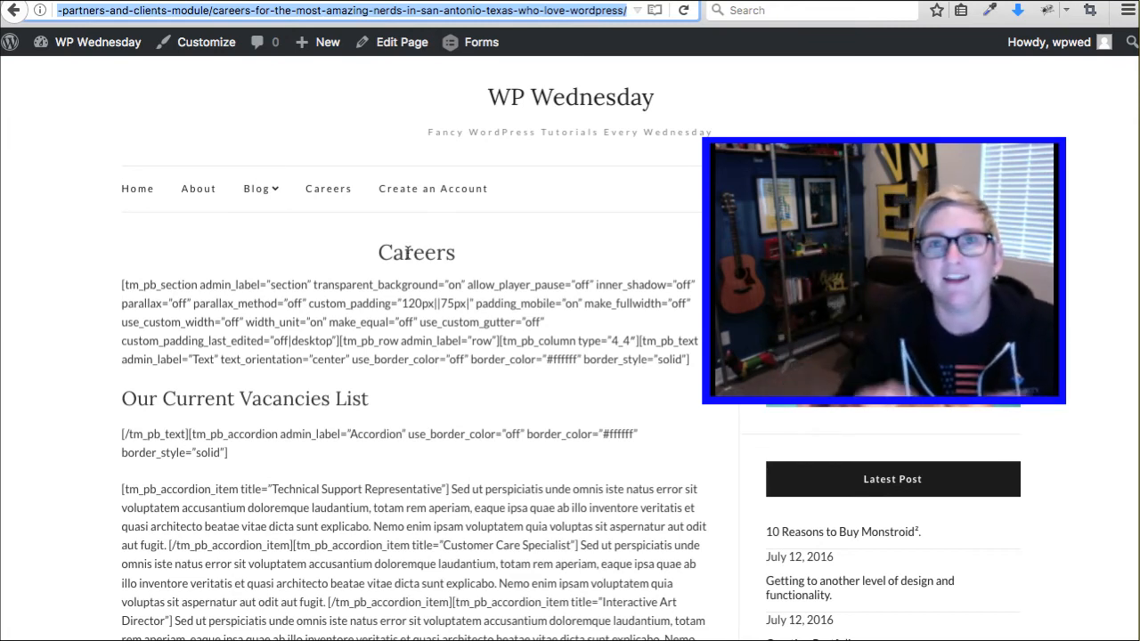
mouse_move(446, 85)
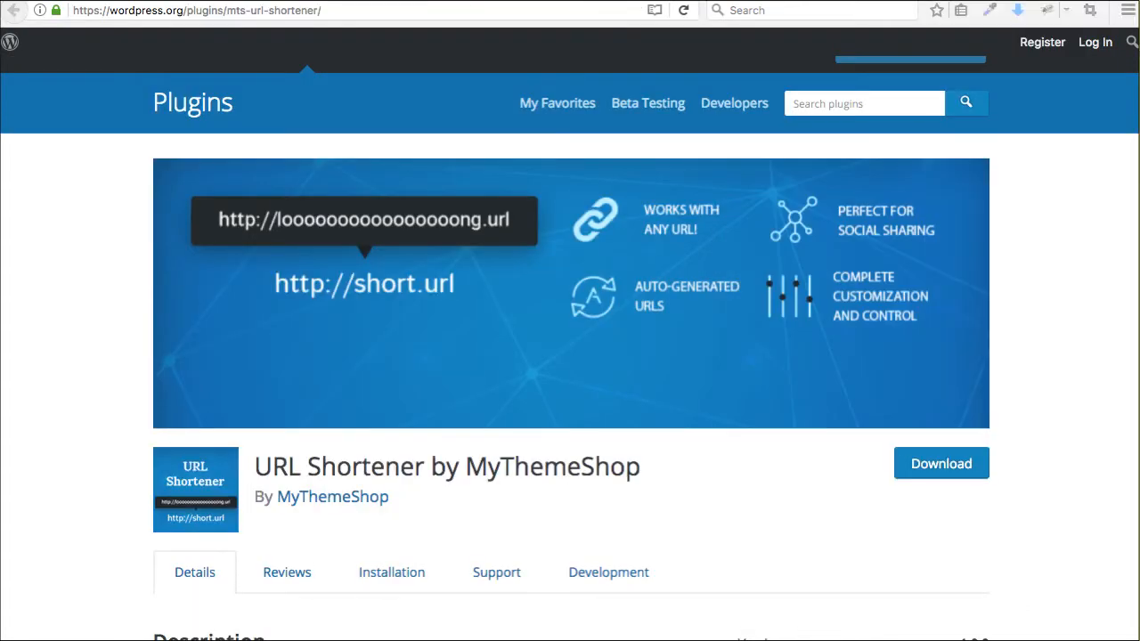
scroll("down", 3)
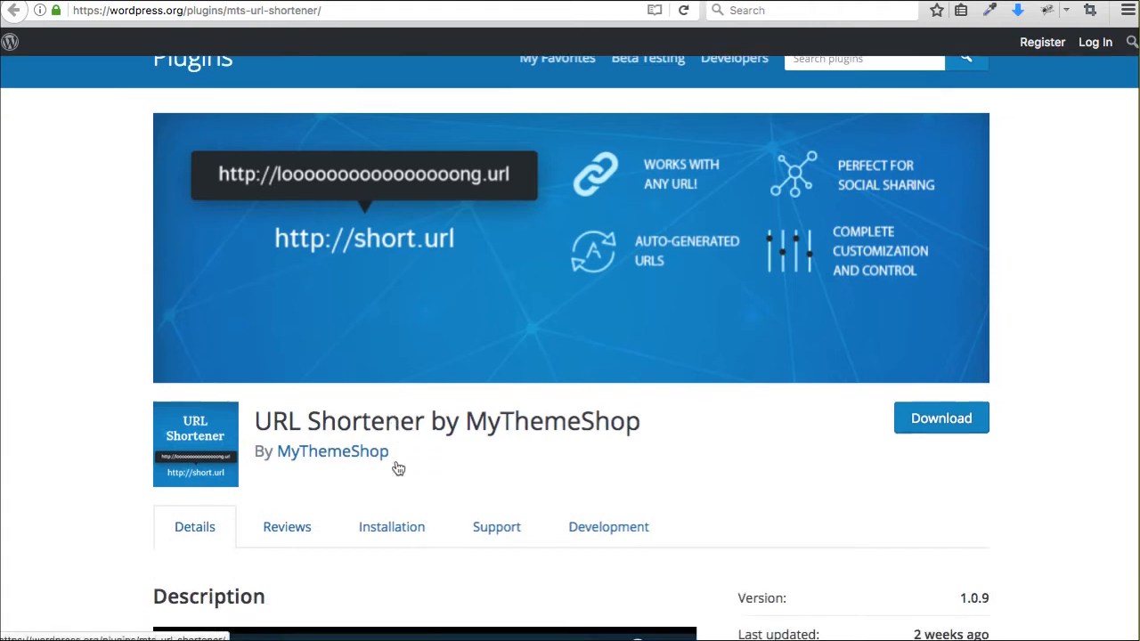
scroll("down", 3)
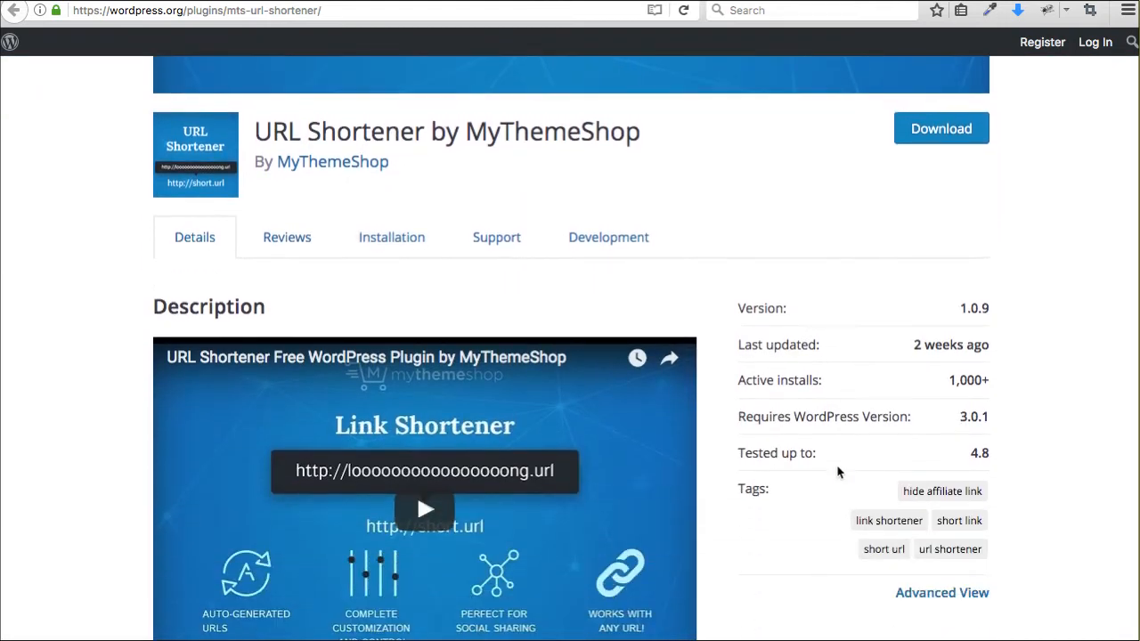
scroll("down", 3)
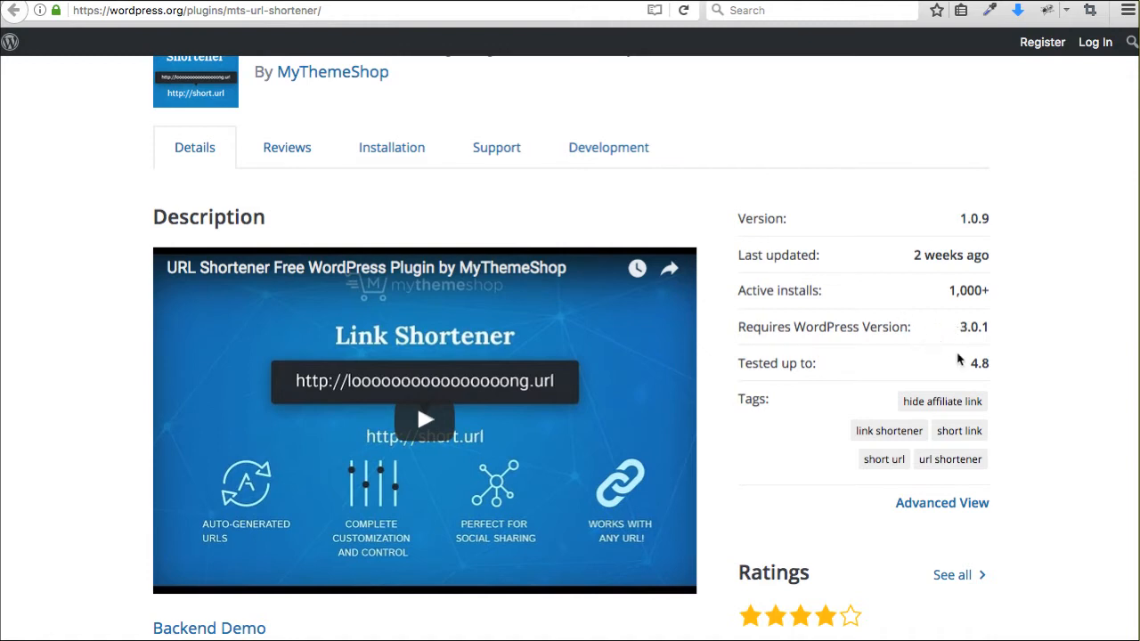
scroll("down", 3)
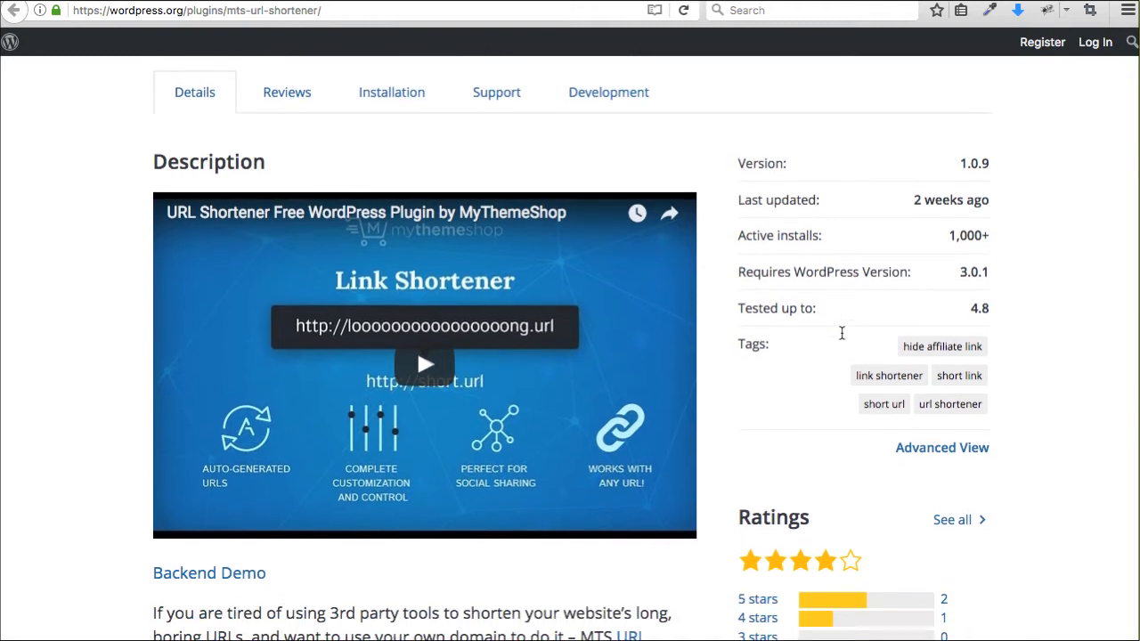
scroll("down", 3)
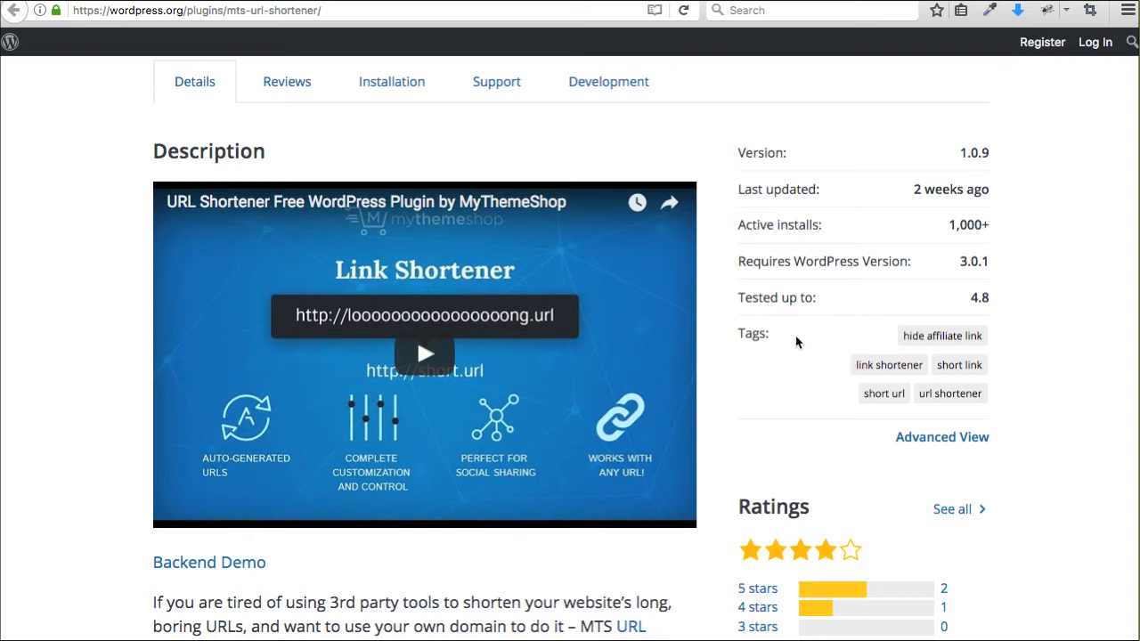
scroll("down", 3)
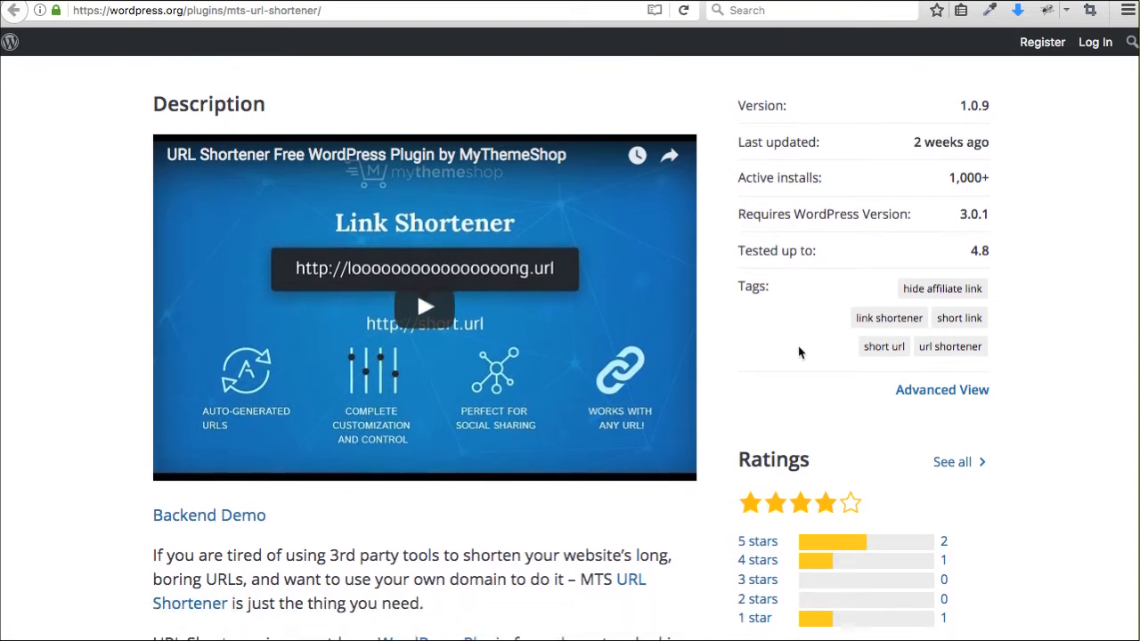
scroll("down", 3)
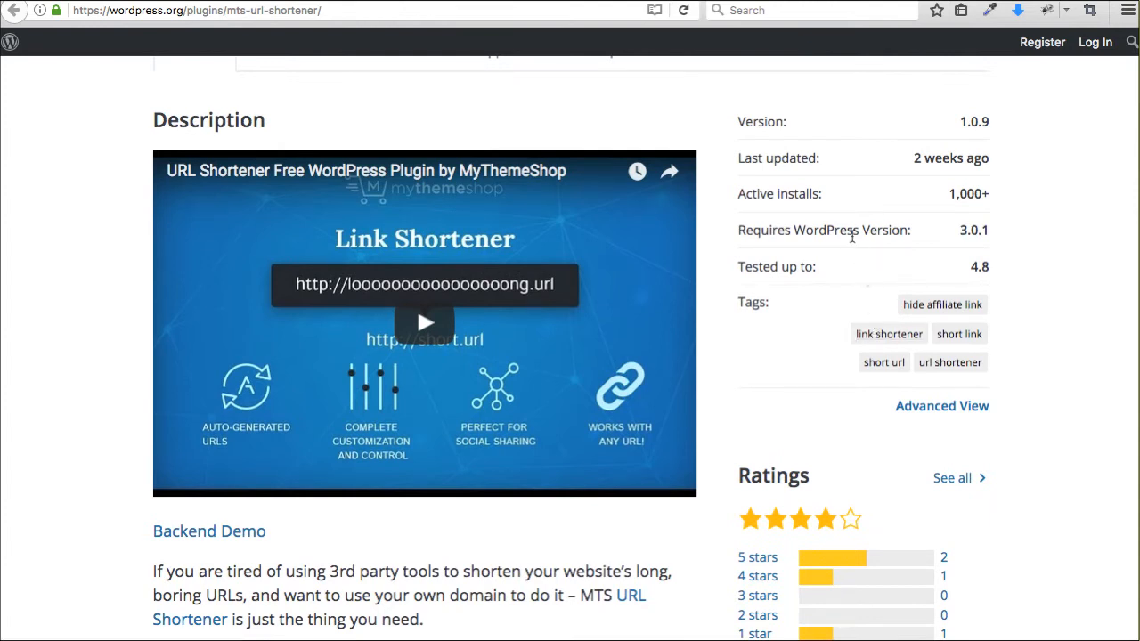
mouse_move(770, 260)
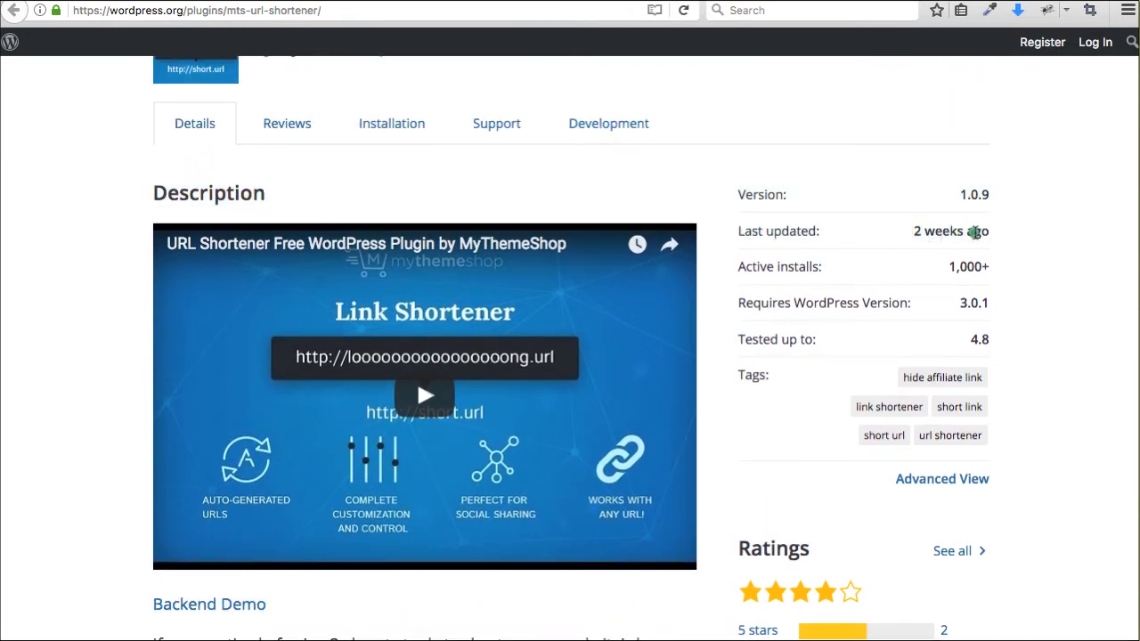
mouse_move(919, 235)
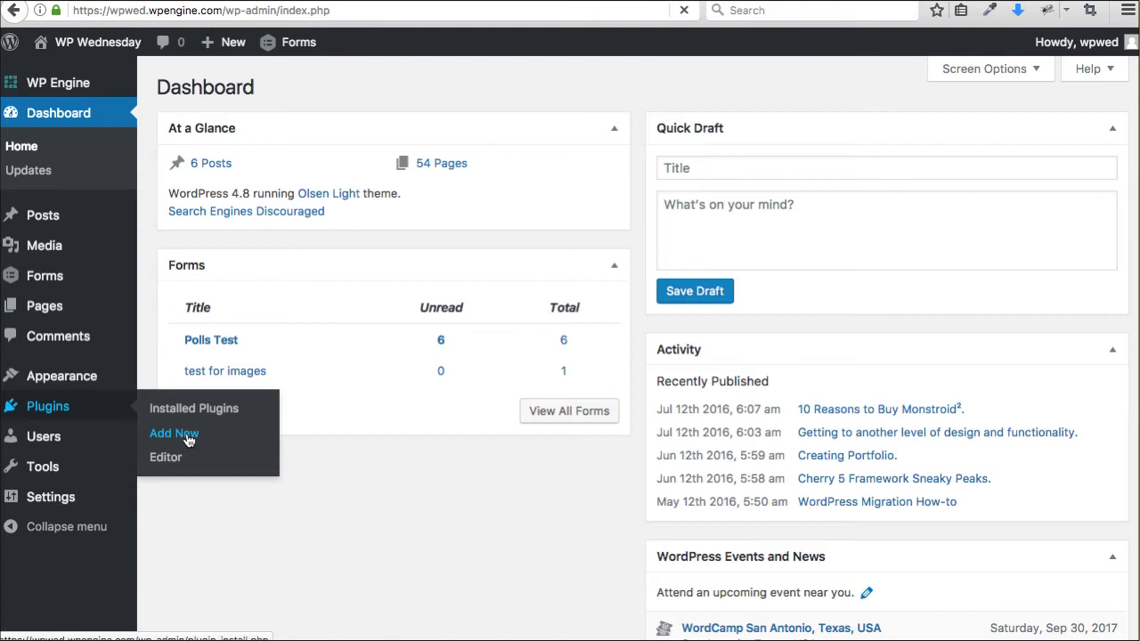
- From Plugins > Add New, search 'url', then install and activate URL Shortener by MyThemeShop
left_click(175, 435)
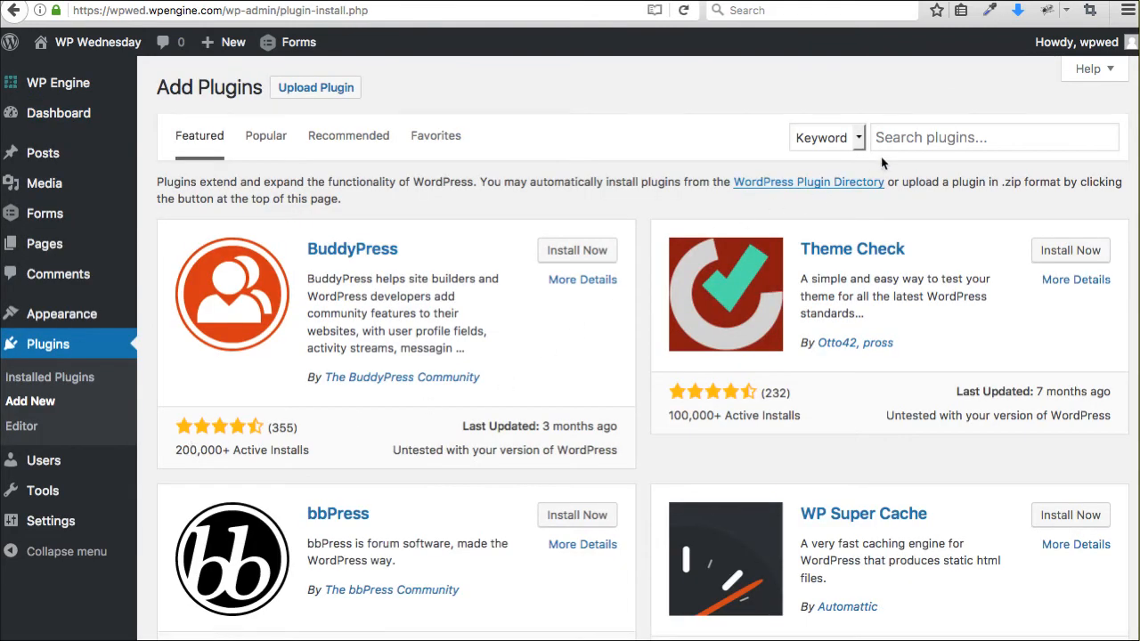
type("url shortener")
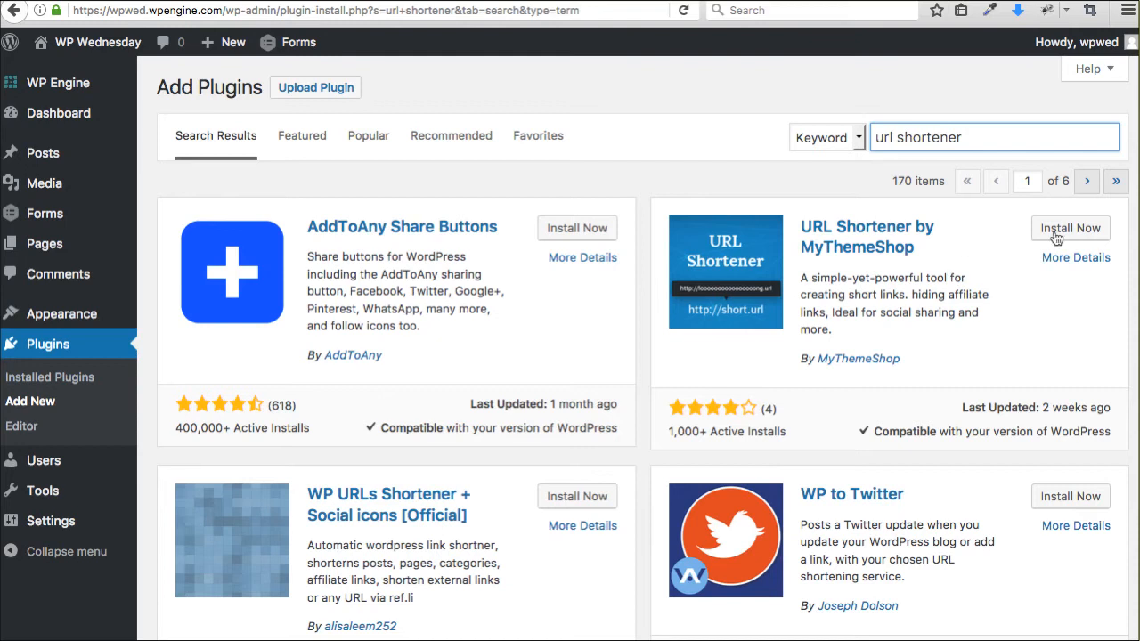
left_click(1069, 228)
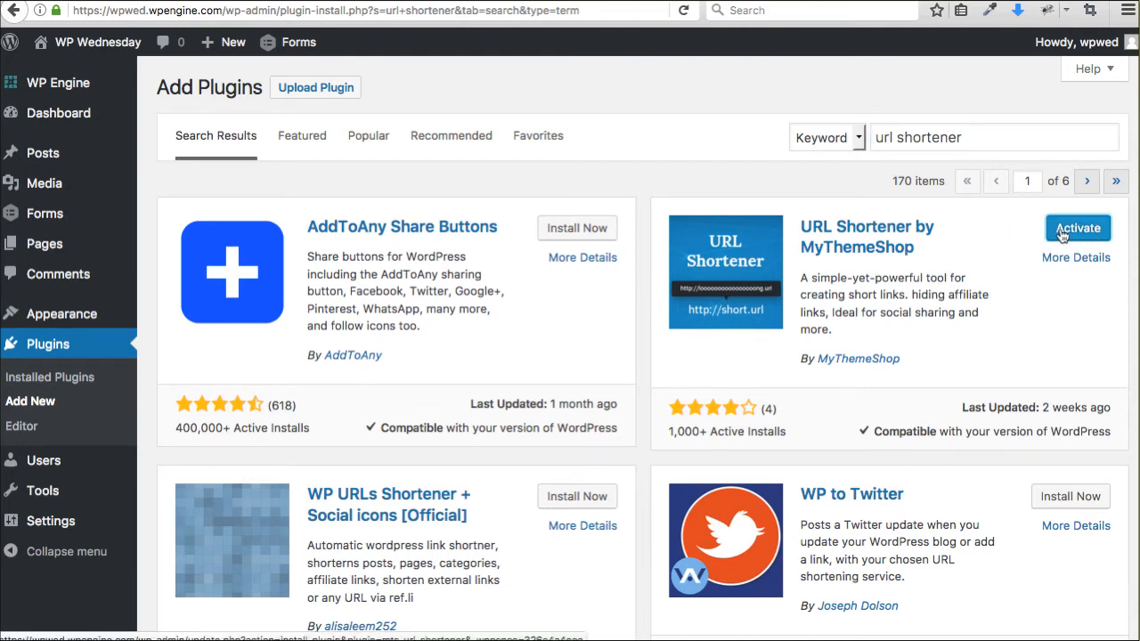
left_click(1076, 228)
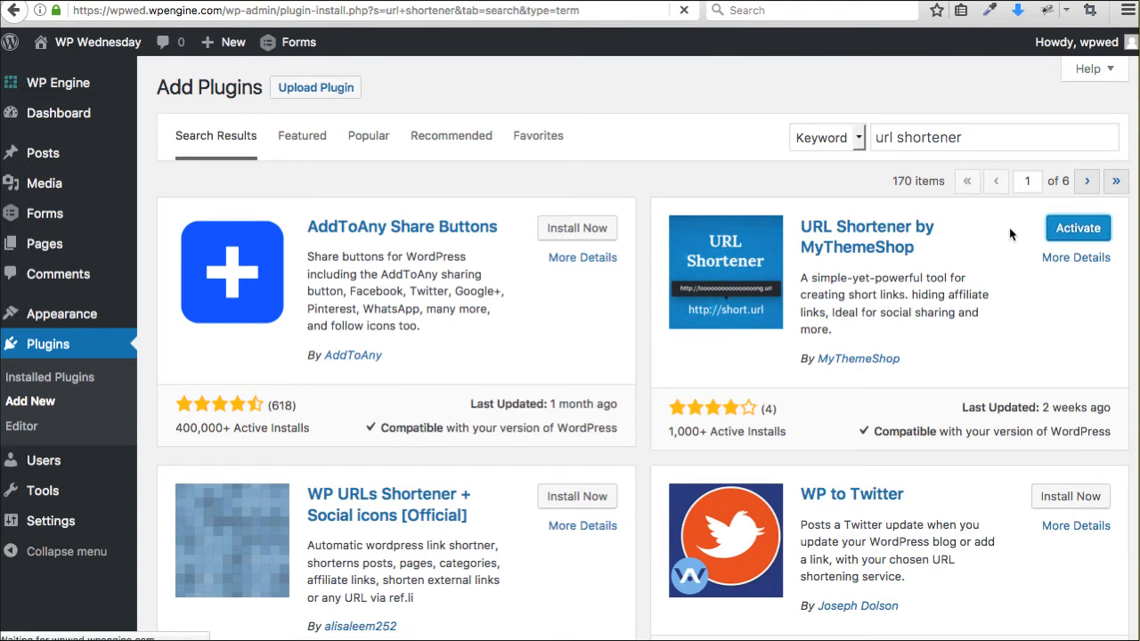
left_click(1077, 228)
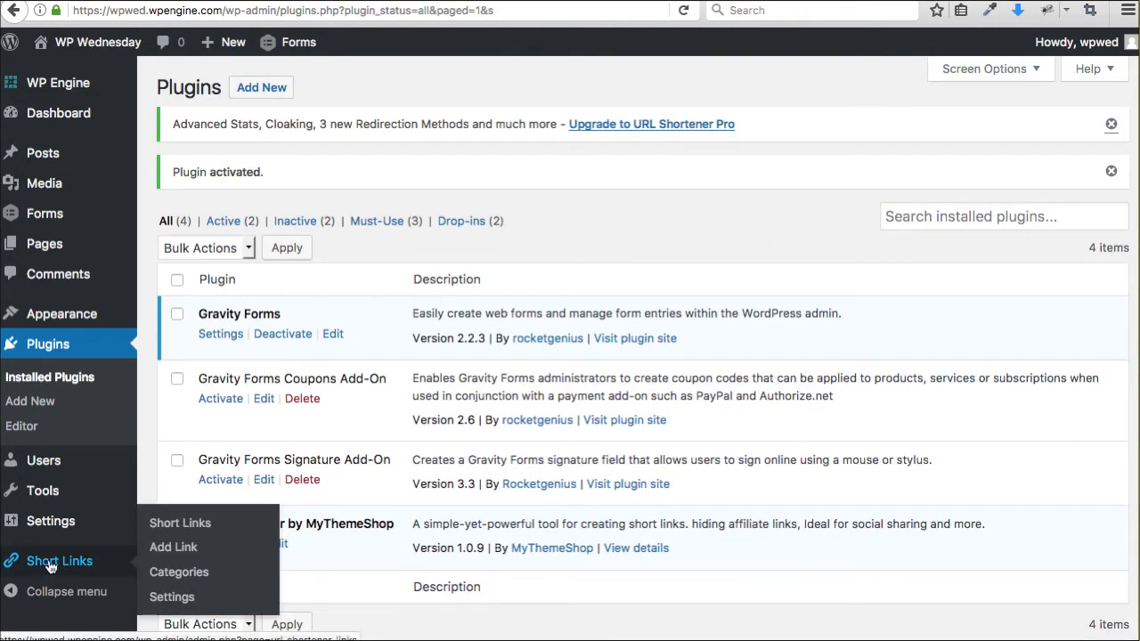
mouse_move(180, 523)
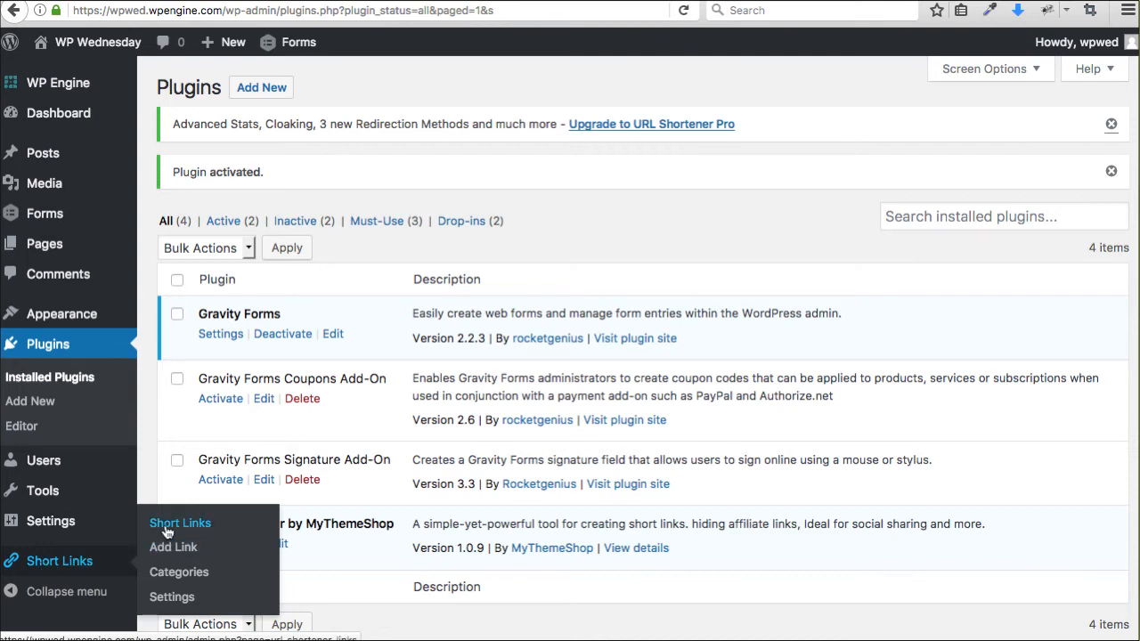
- Go to the Short Links list, then copy the long Careers page address from the front-end tab
left_click(179, 524)
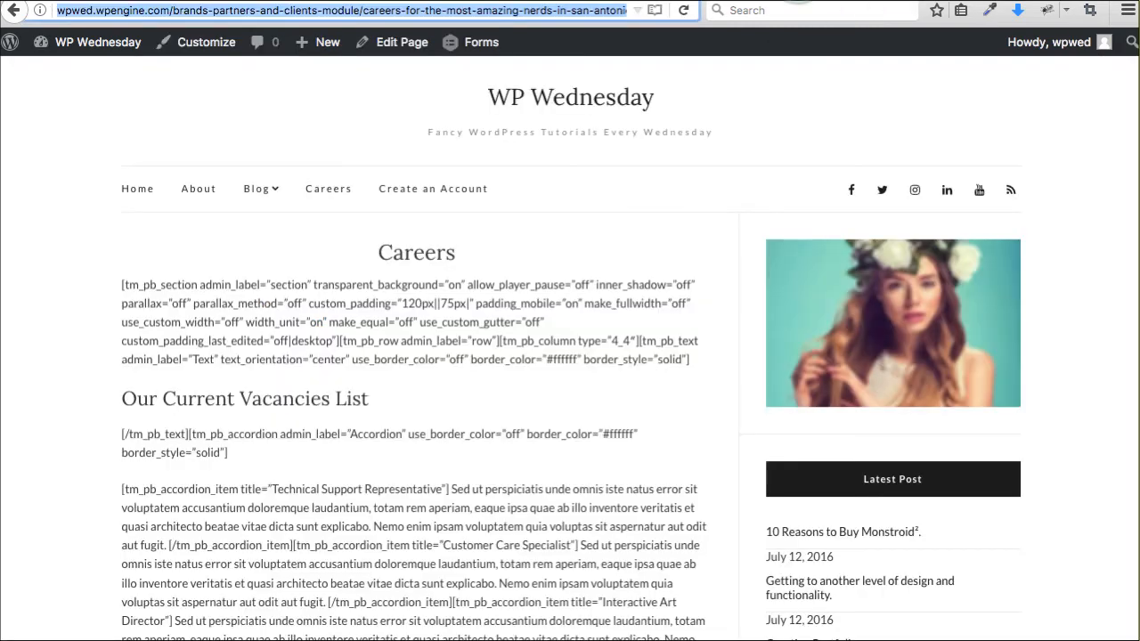
left_click(175, 11)
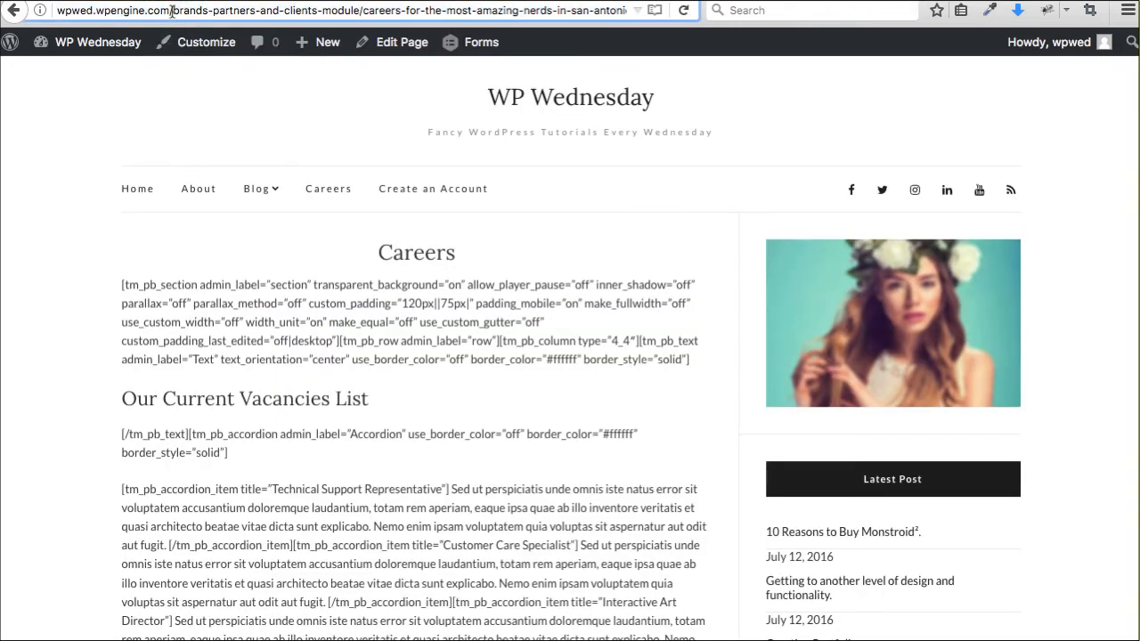
left_click(356, 10)
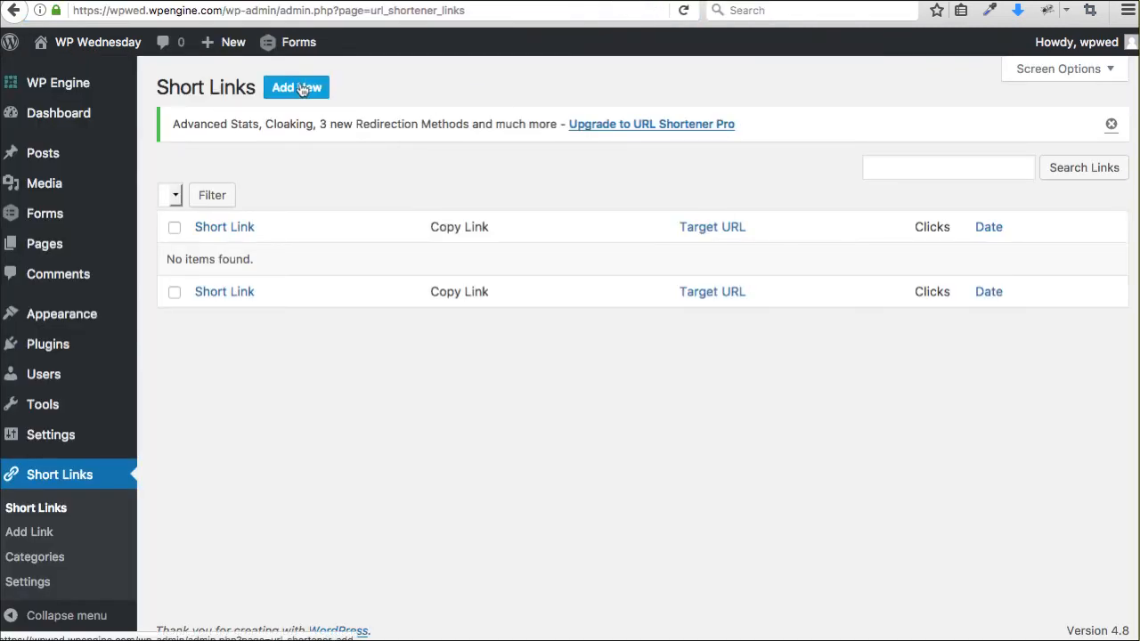
- Add a short link with slug 'careers' redirecting to the pasted Careers URL, 302 Temporary, and save it
left_click(295, 86)
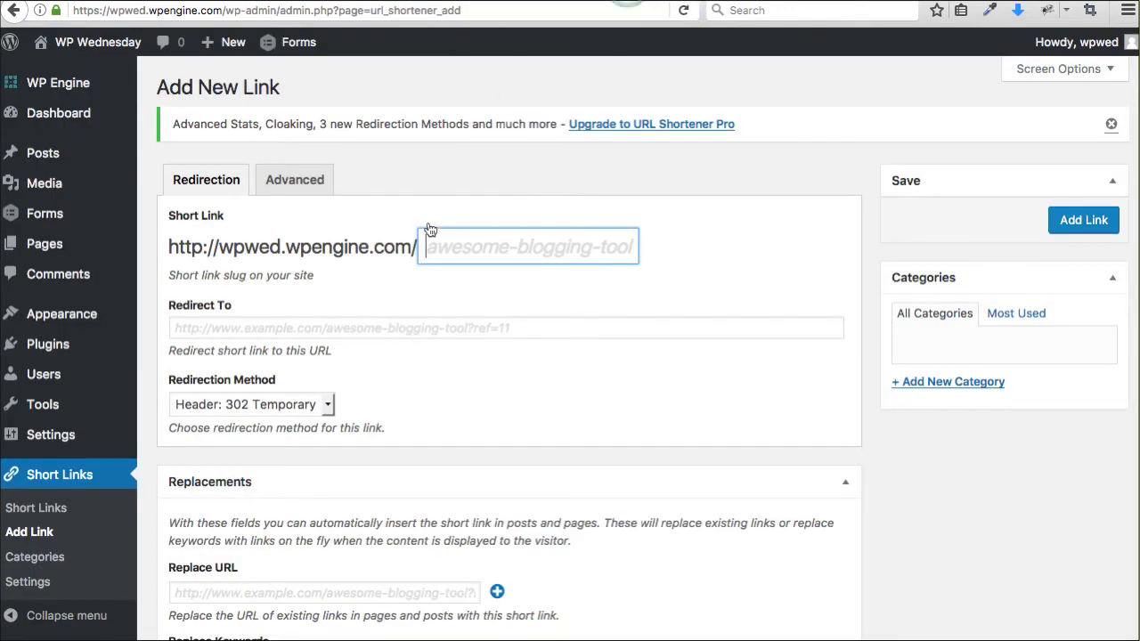
type("careers")
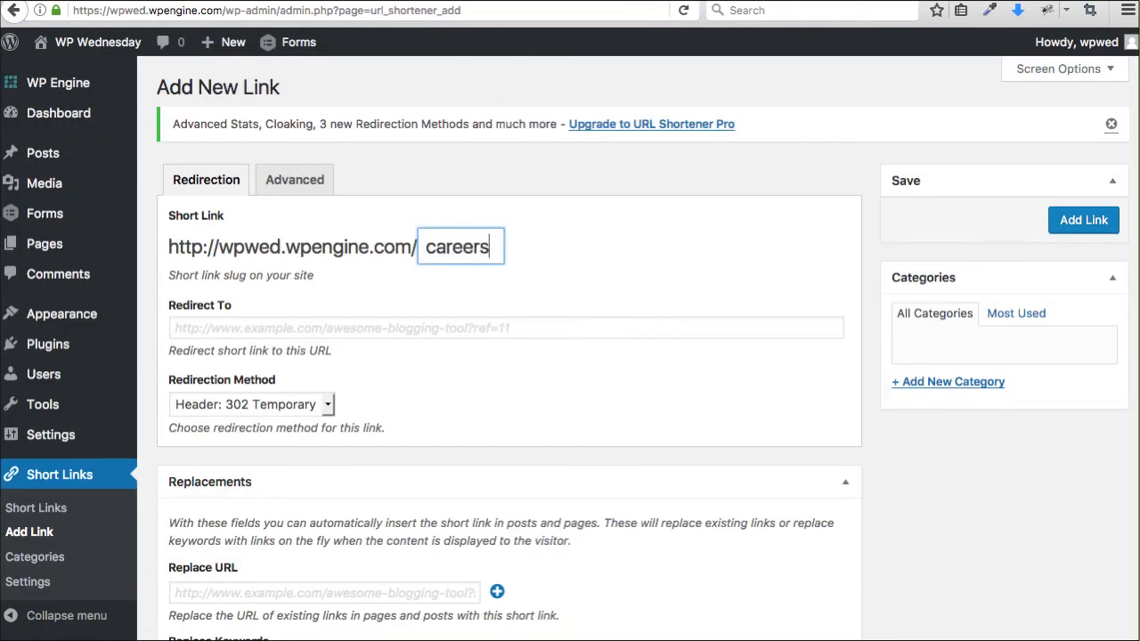
left_click(506, 328)
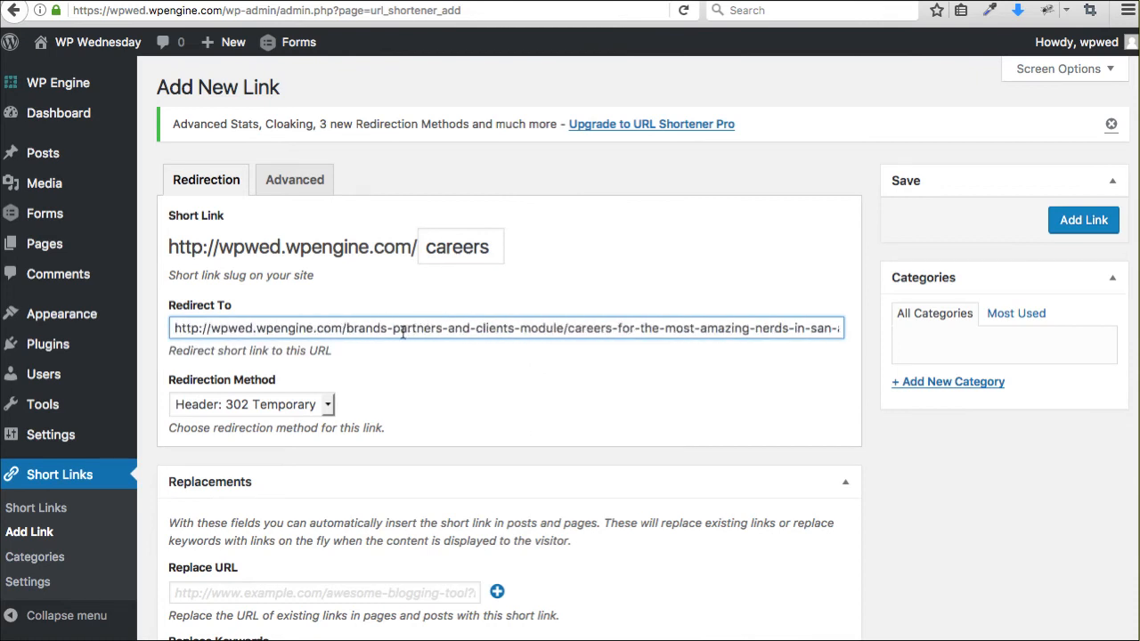
mouse_move(283, 414)
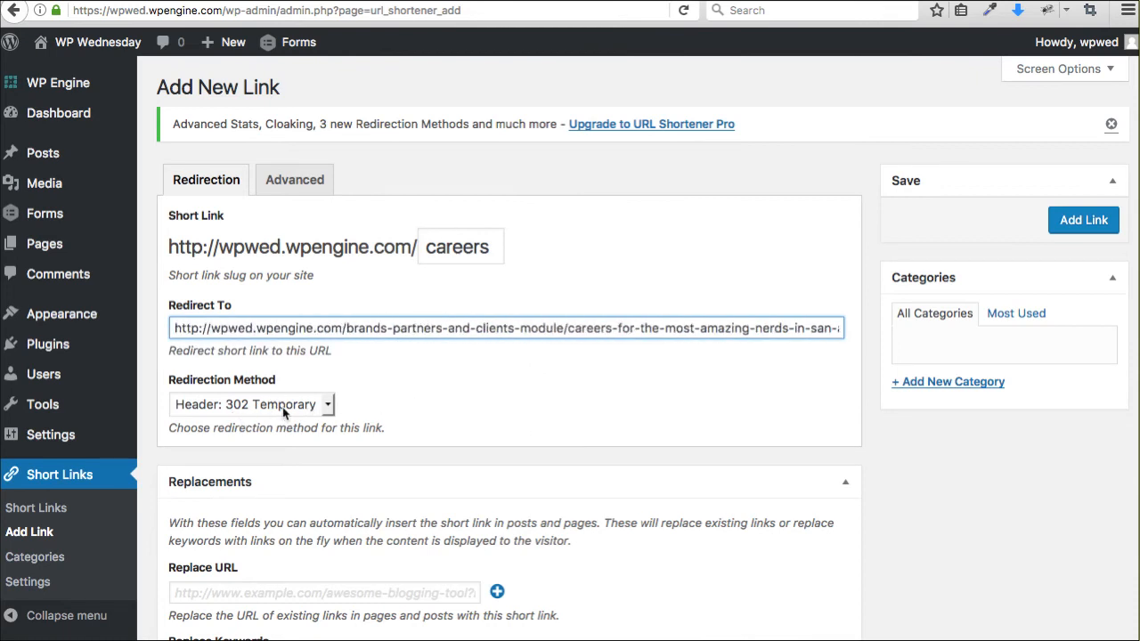
left_click(253, 404)
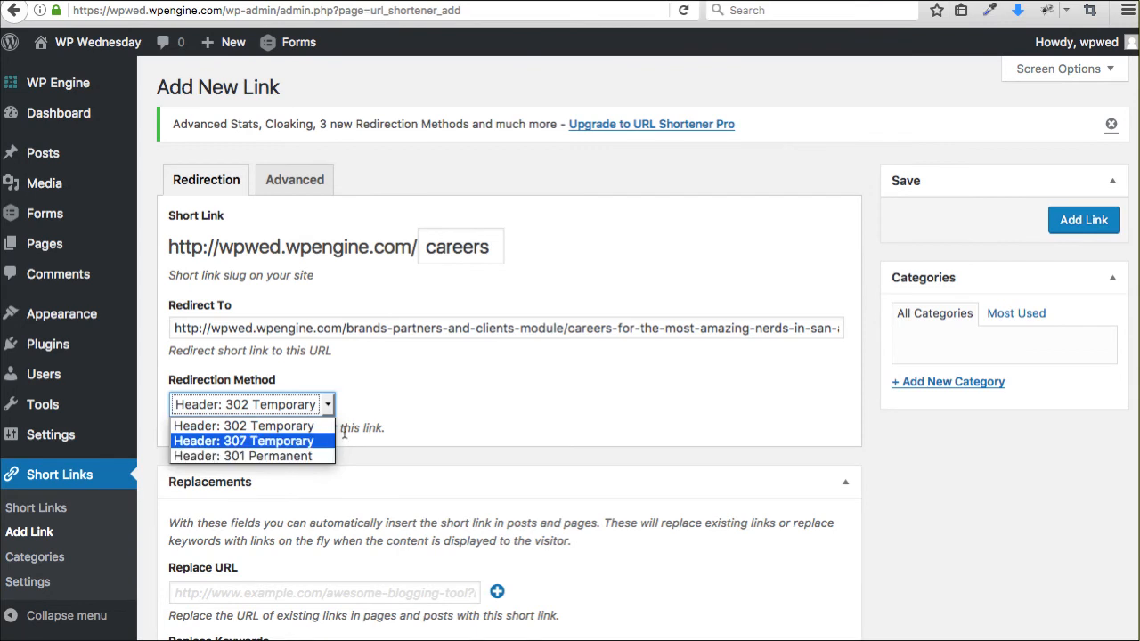
mouse_move(344, 327)
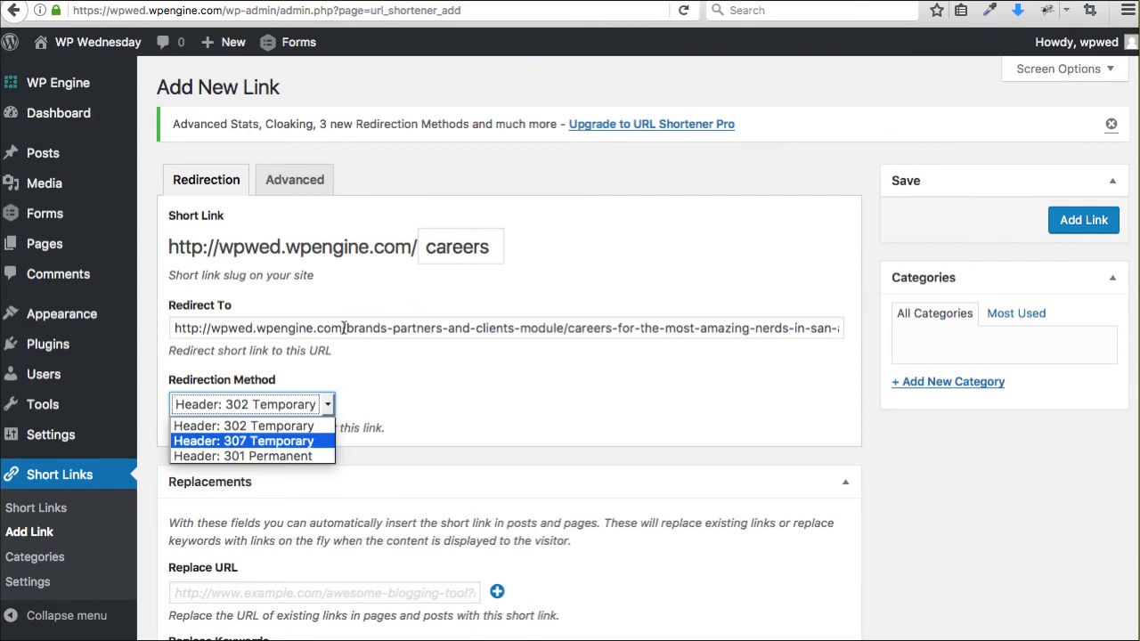
left_click(250, 405)
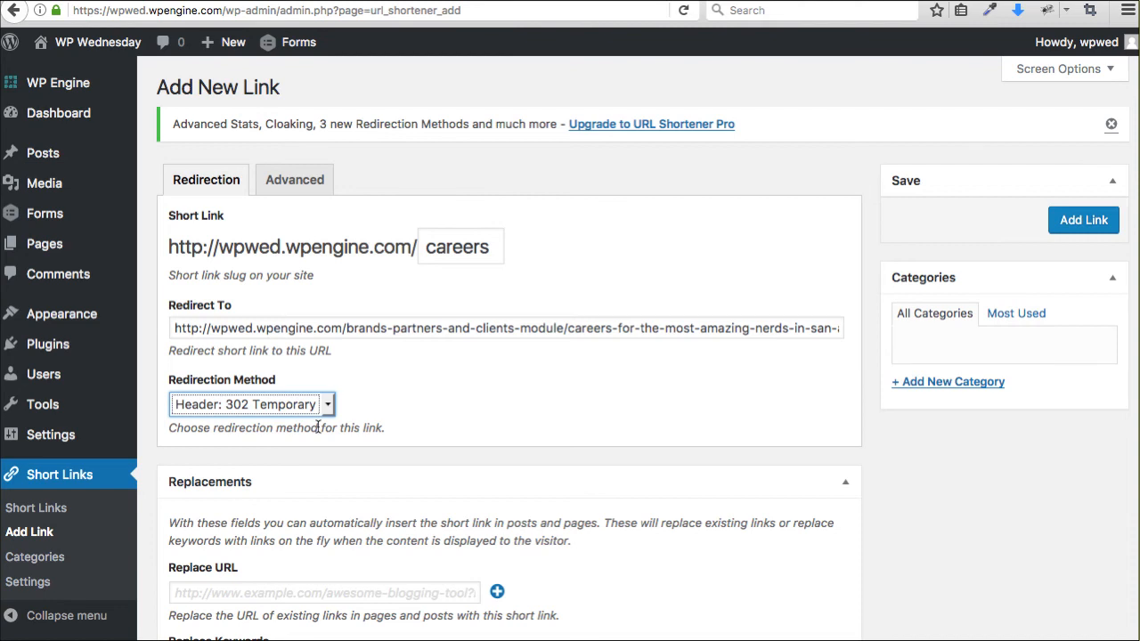
left_click(1082, 220)
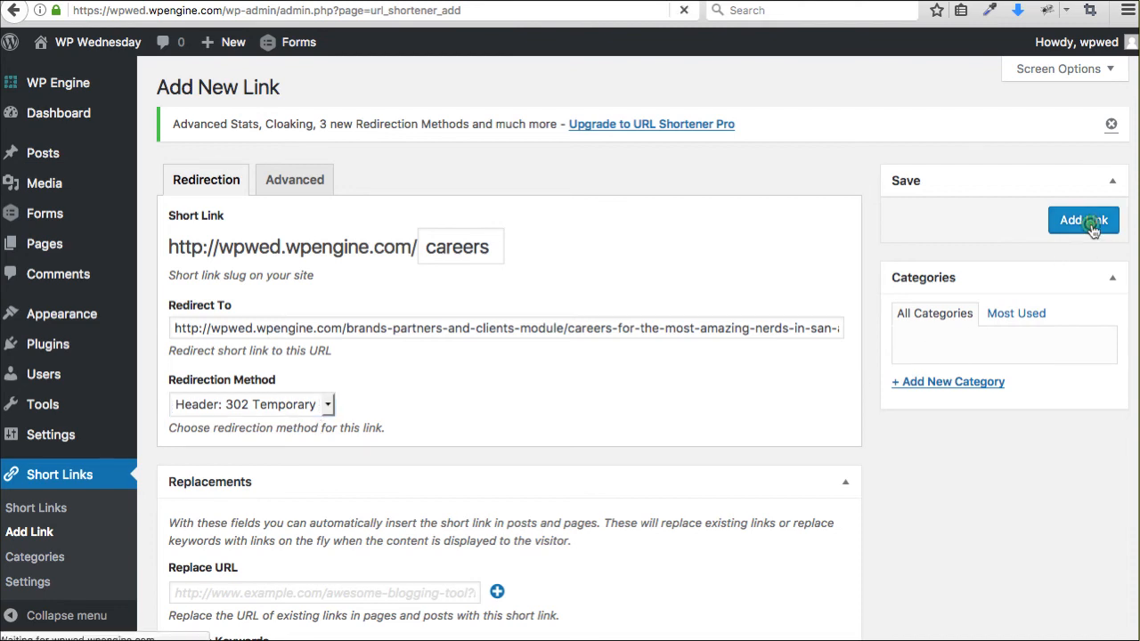
left_click(1082, 221)
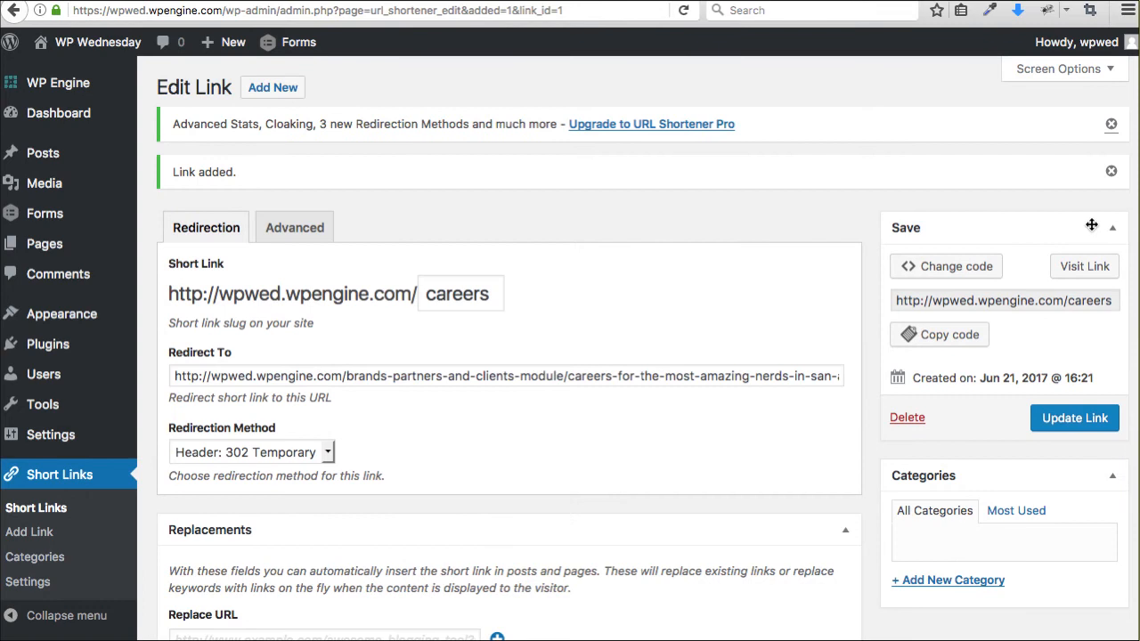